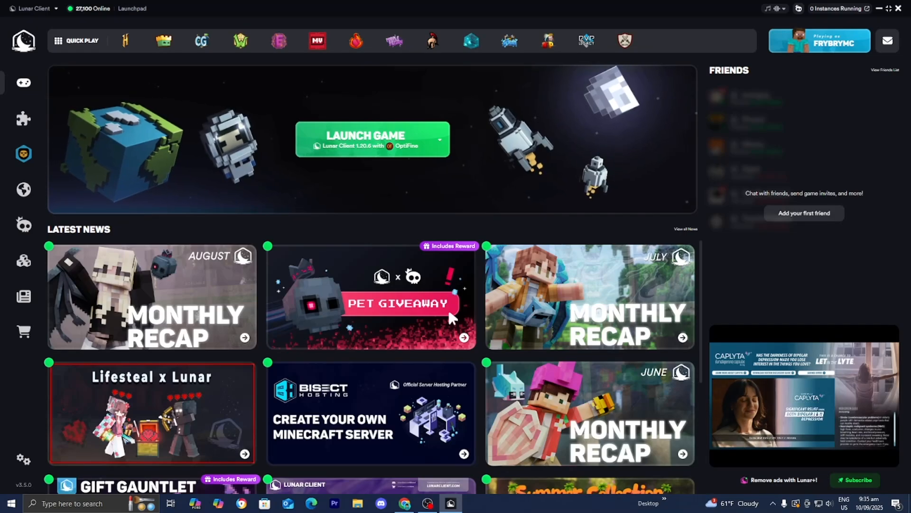
{"action": "mouse_move", "coordinate": [544, 207]}
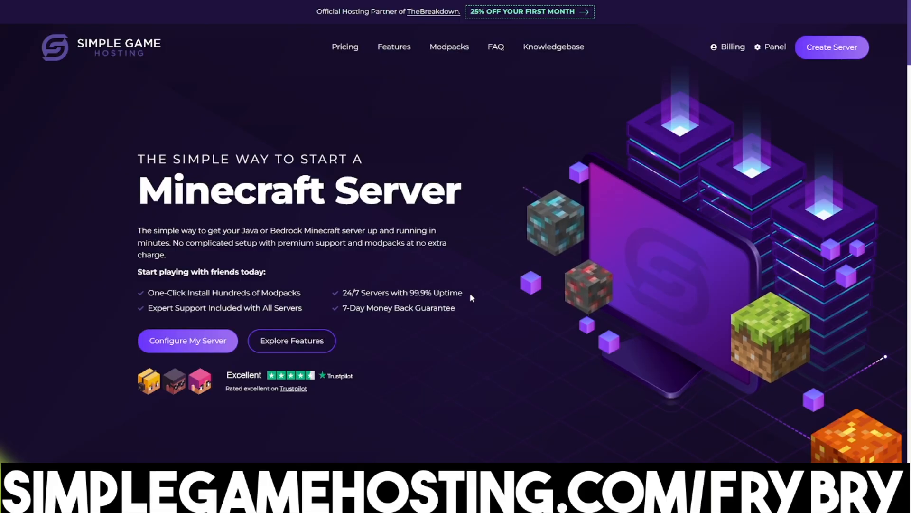
- Scroll the Simple Game Hosting homepage down to the server locations section
{"action": "scroll", "scroll_direction": "down", "scroll_amount": 3}
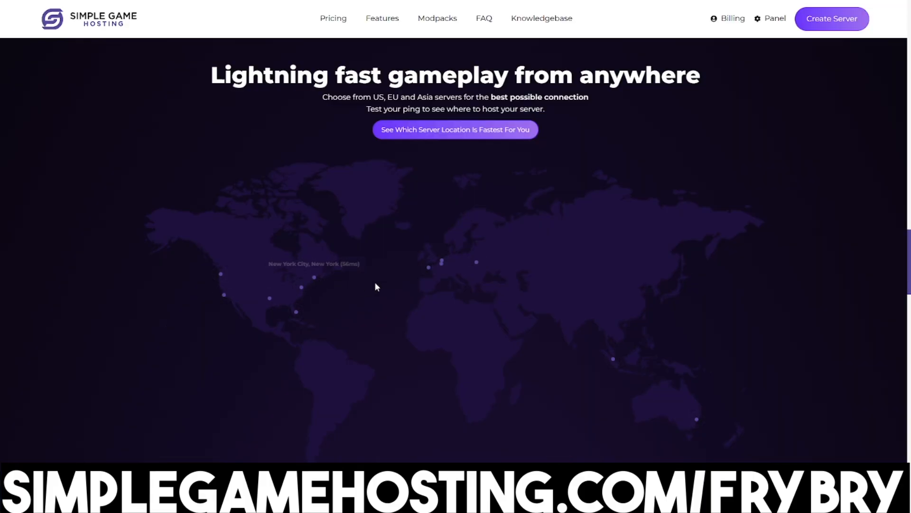
{"action": "mouse_move", "coordinate": [372, 268]}
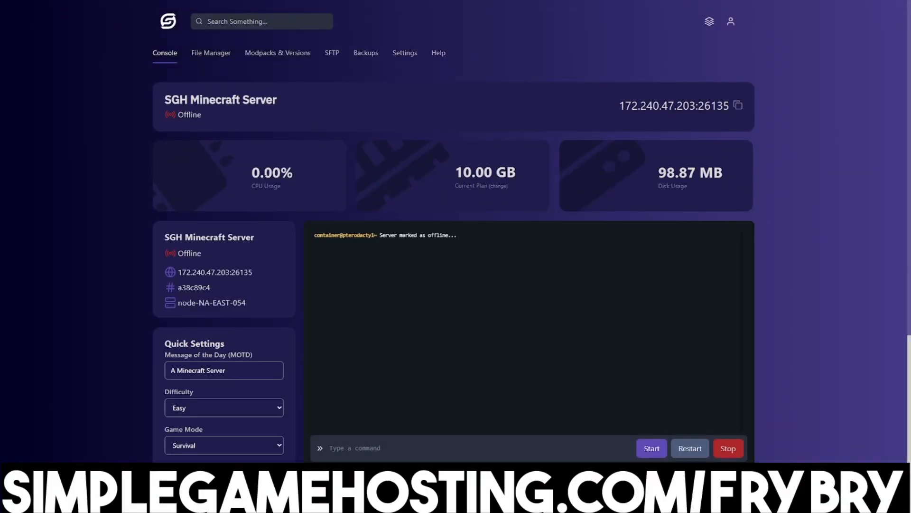
- Switch to Modpacks & Versions and scroll the Modpack Installer list past RLCraft and Pixelmon
{"action": "left_click", "coordinate": [277, 53]}
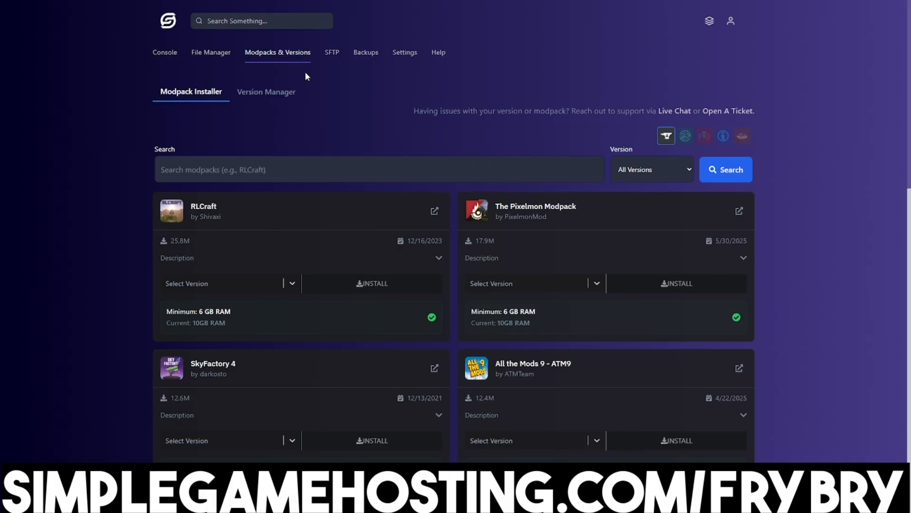
{"action": "scroll", "scroll_direction": "down", "scroll_amount": 3}
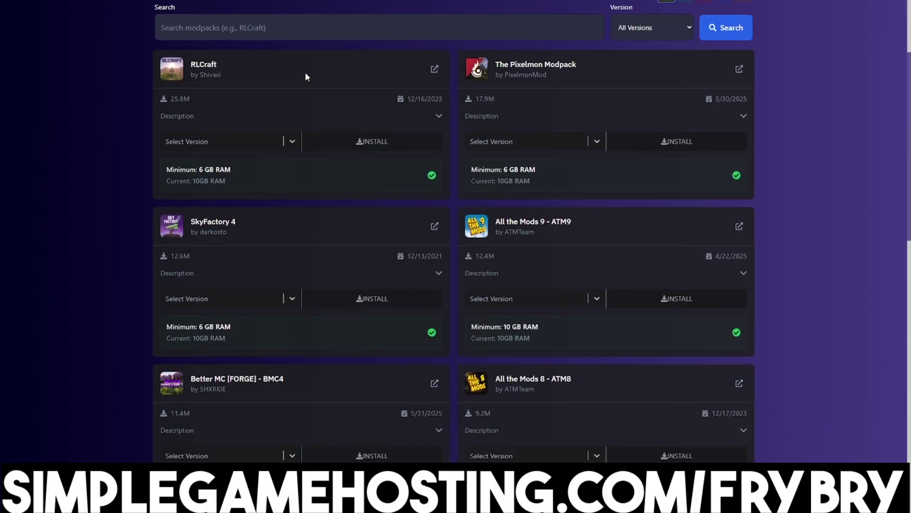
{"action": "scroll", "scroll_direction": "down", "scroll_amount": 3}
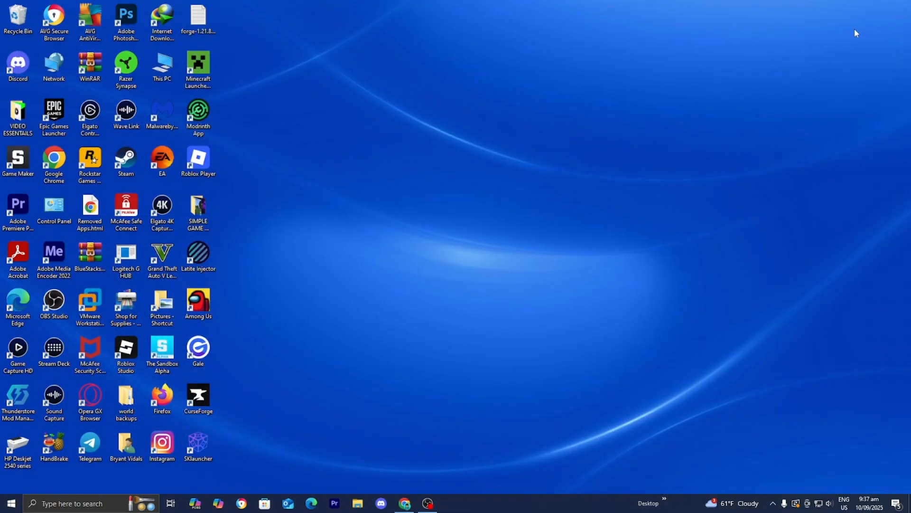
{"action": "mouse_move", "coordinate": [197, 66]}
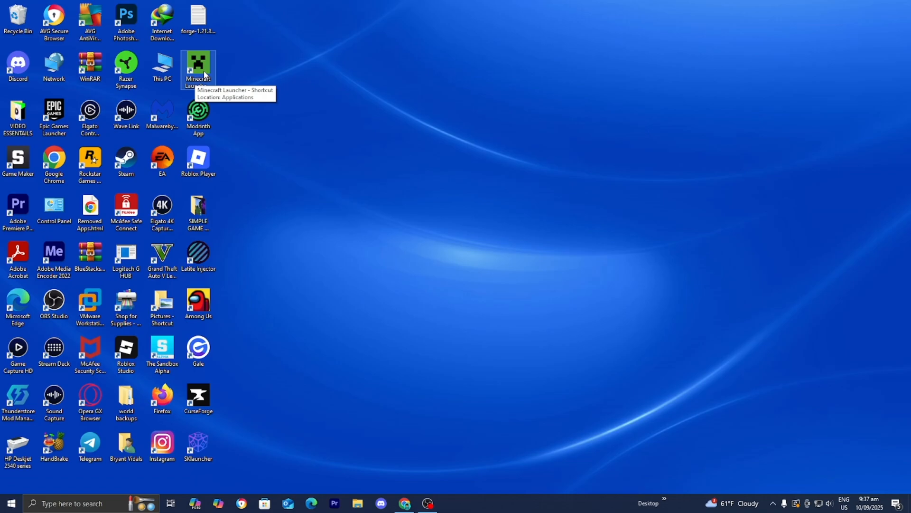
{"action": "mouse_move", "coordinate": [407, 232]}
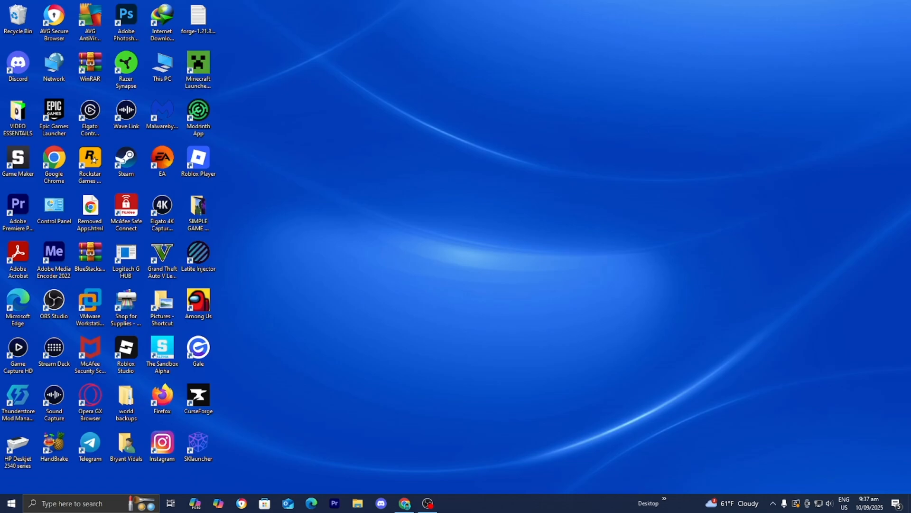